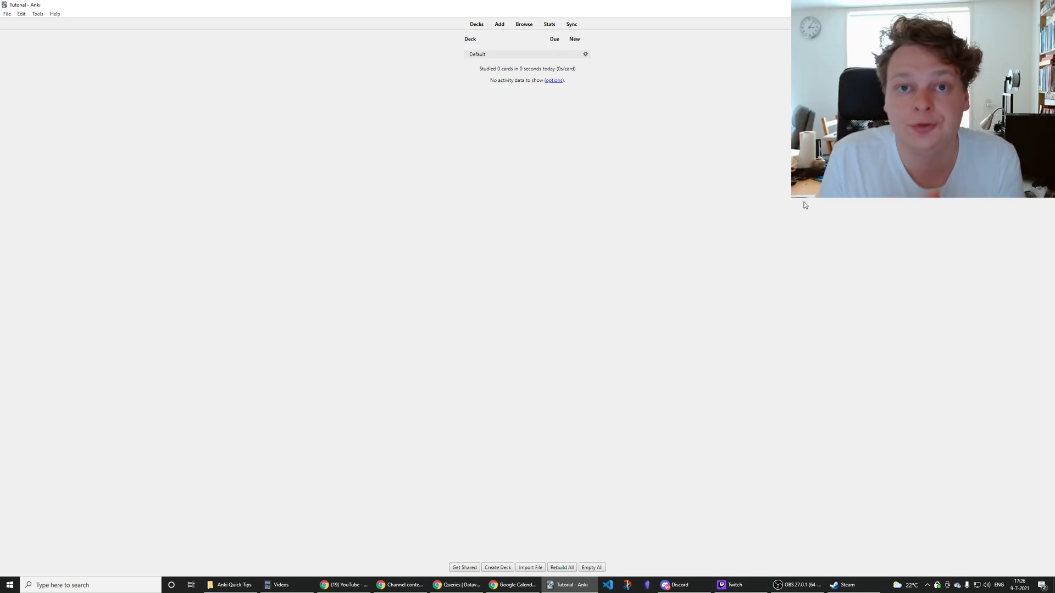
Reach Manage Note Types from the Tools menu and select 'Tutorial [0 notes]'.
{"action": "left_click", "coordinate": [37, 13]}
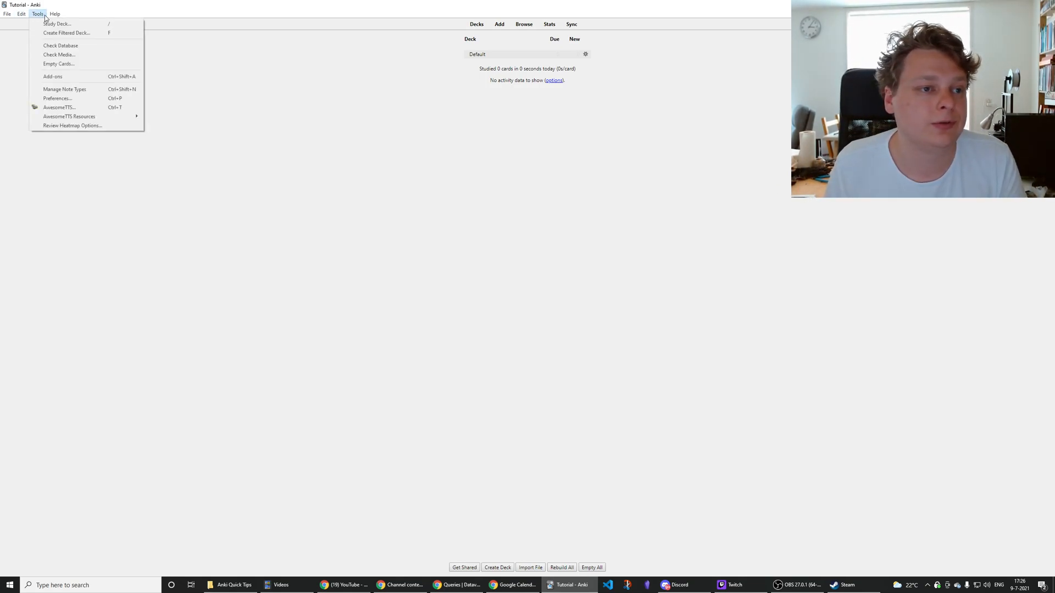
{"action": "left_click", "coordinate": [63, 89]}
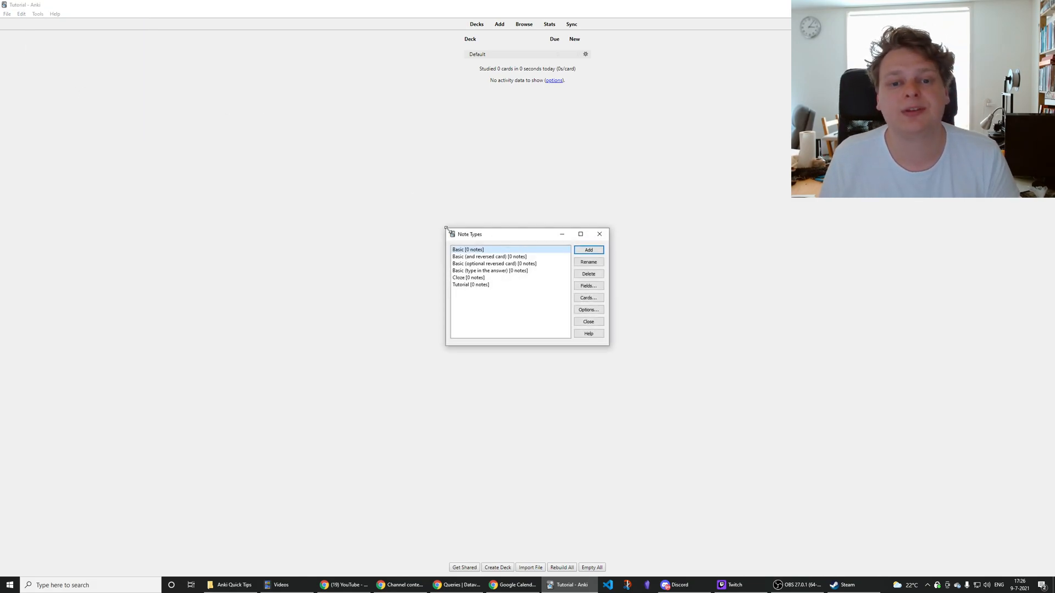
{"action": "mouse_move", "coordinate": [472, 294]}
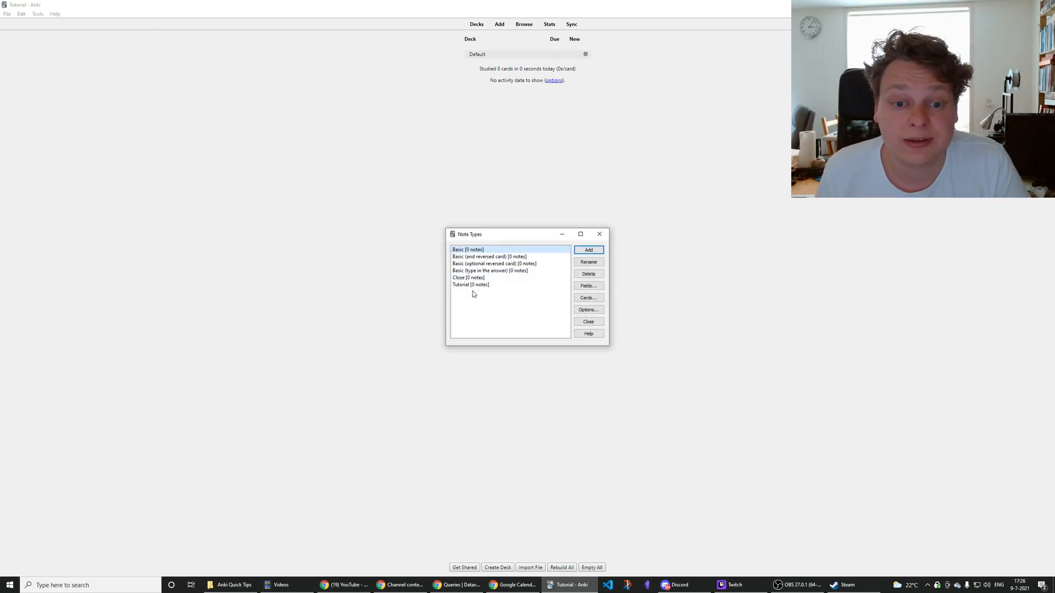
{"action": "left_click", "coordinate": [470, 285]}
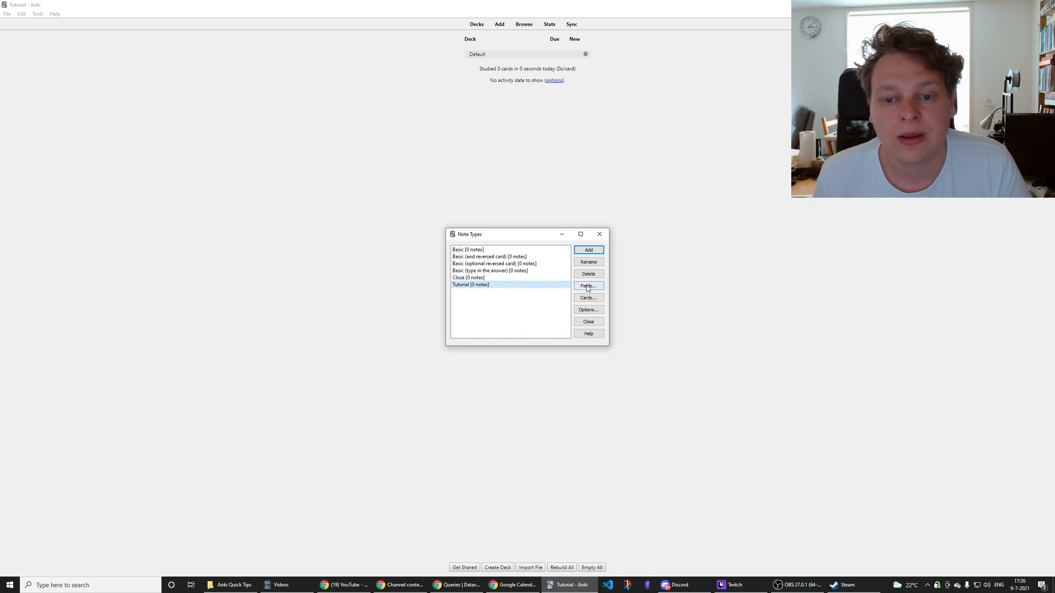
Show the Tutorial note type's fields (Front, Back) and start a new field.
{"action": "left_click", "coordinate": [587, 286]}
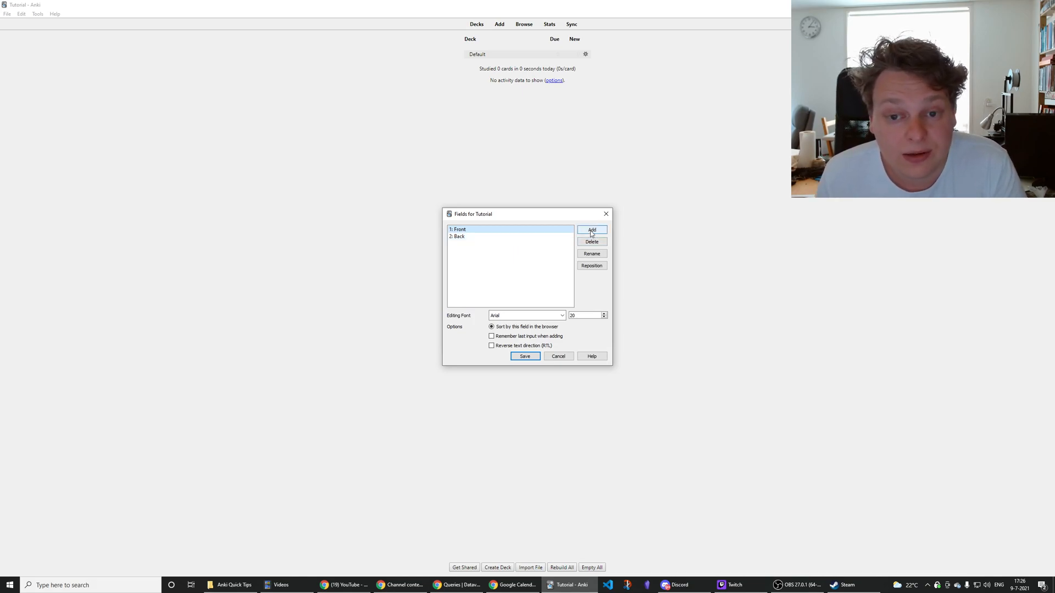
{"action": "left_click", "coordinate": [591, 229]}
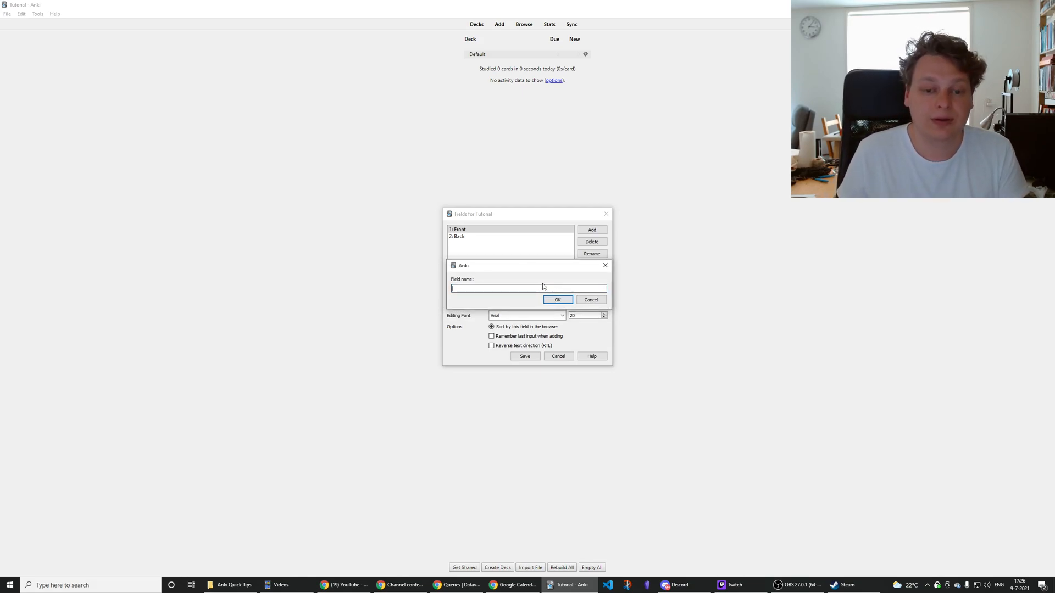
Name the new field 'Tutorial Field', save the field list and close the manager.
{"action": "type", "text": "Tutorial Field"}
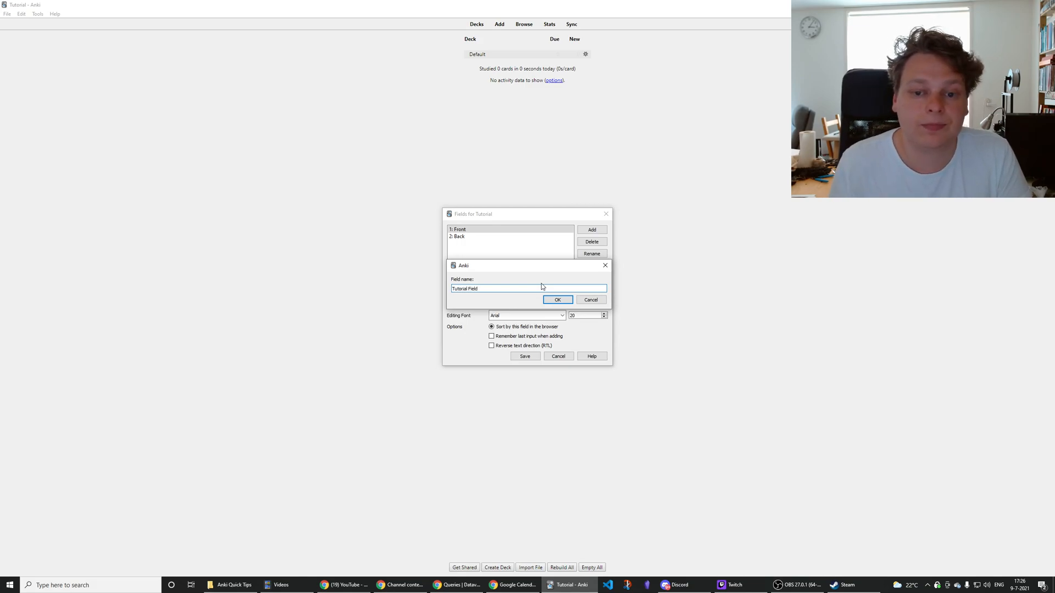
{"action": "left_click", "coordinate": [557, 299]}
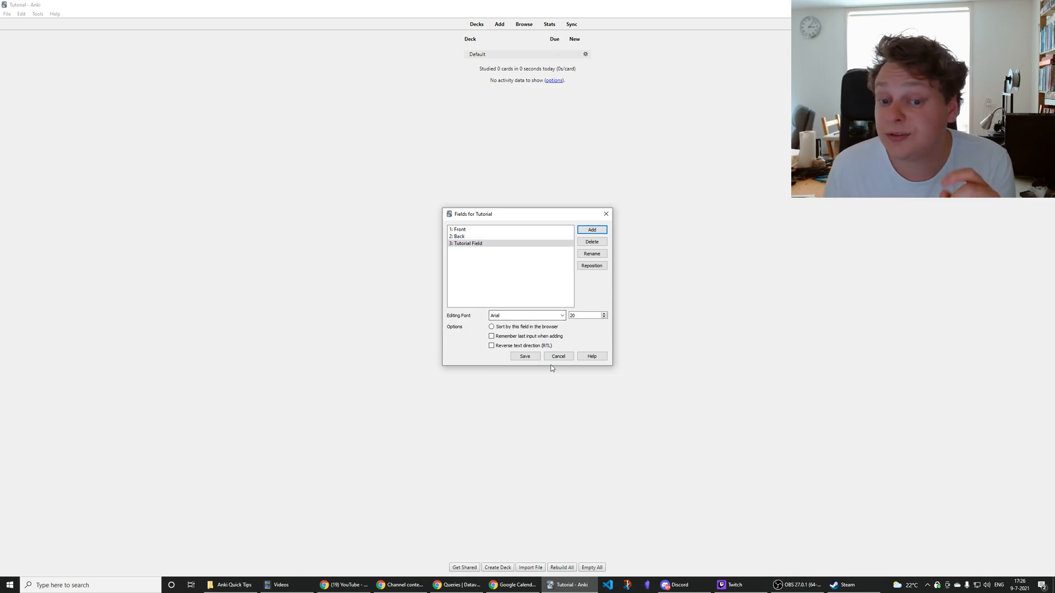
{"action": "left_click", "coordinate": [525, 356]}
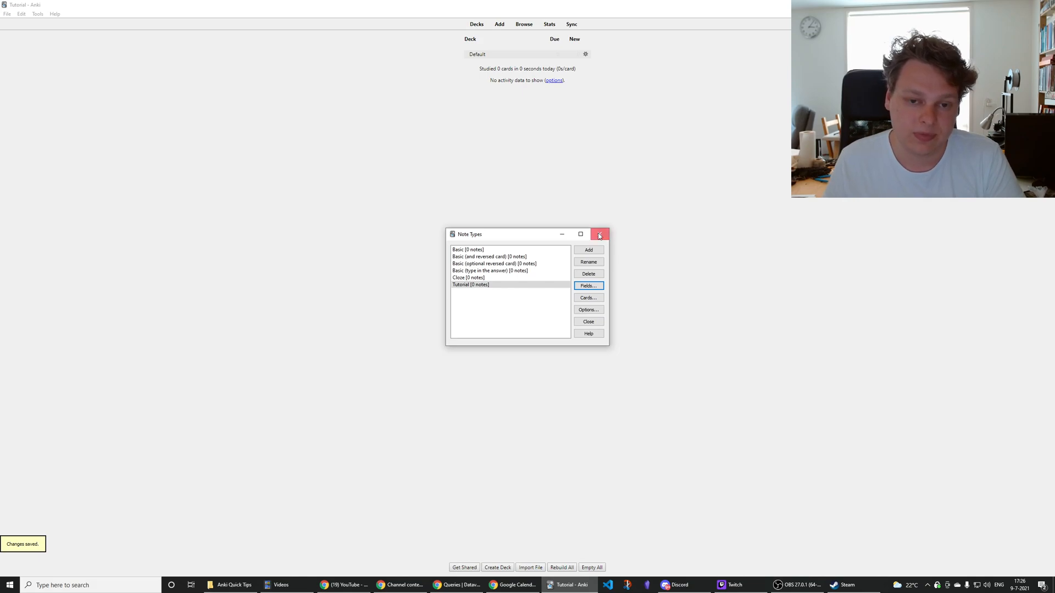
{"action": "left_click", "coordinate": [600, 234]}
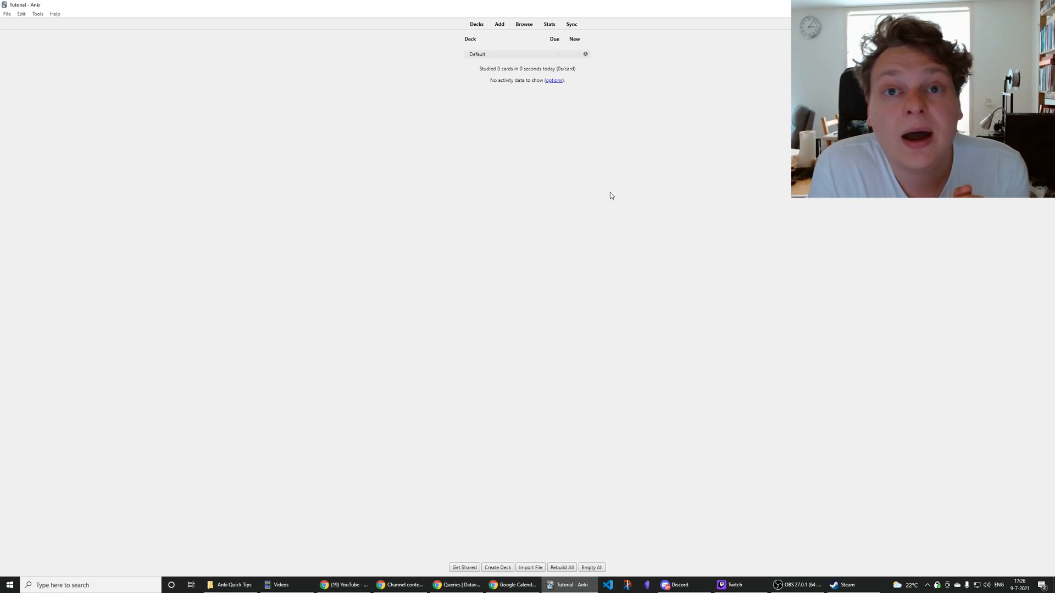